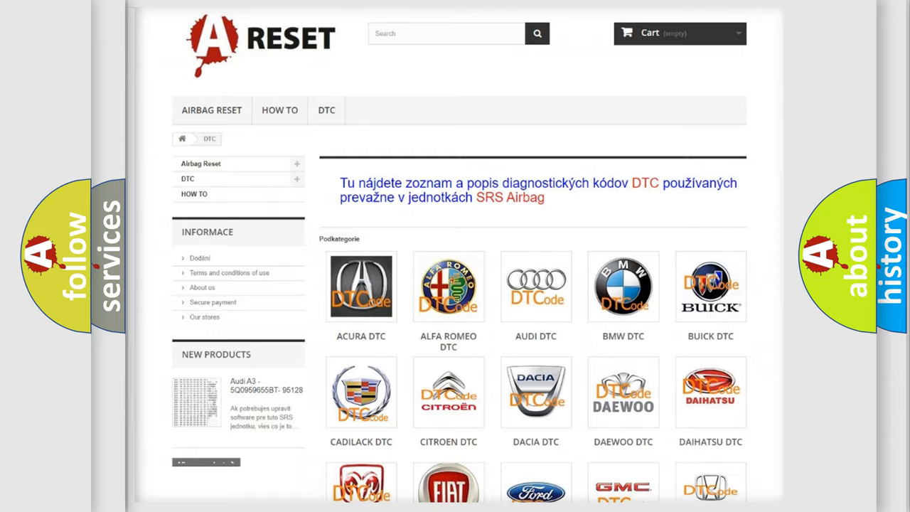
- Choose the Lincoln brand from the DTC category grid and browse its diagnostic code list
scroll(down, 3)
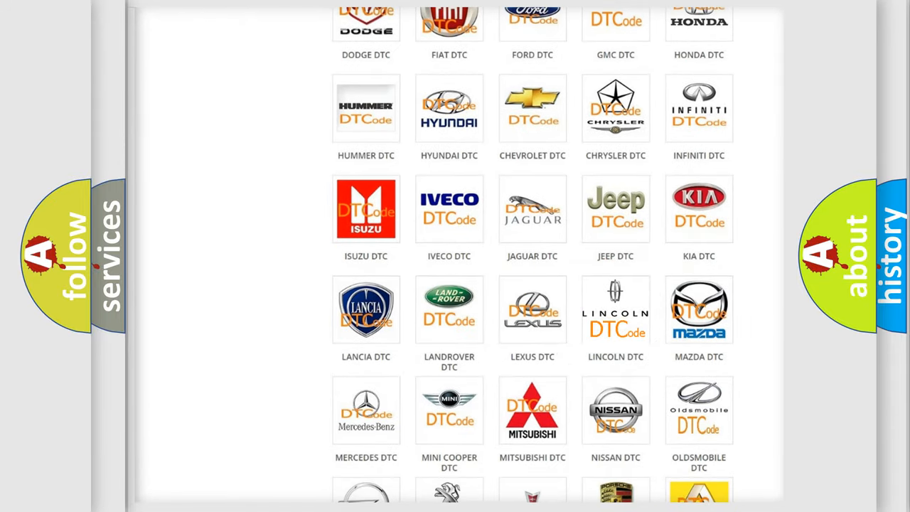
click(616, 310)
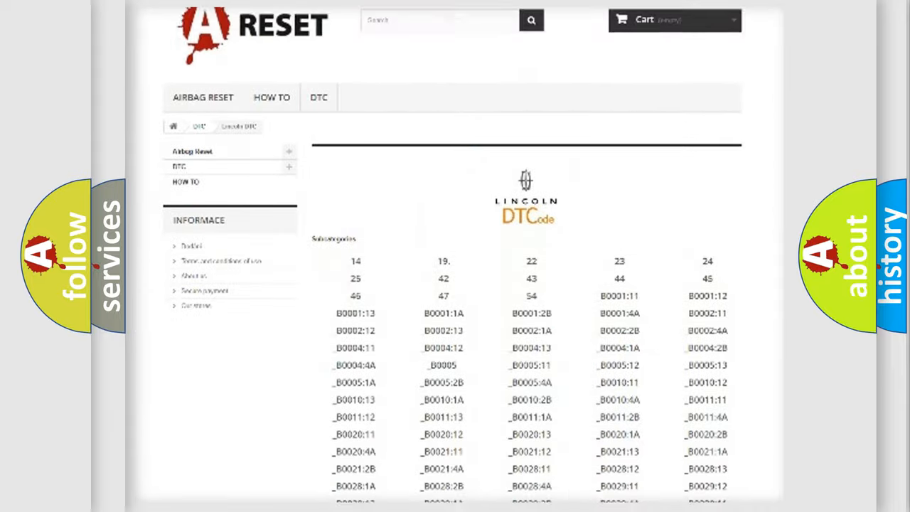
scroll(down, 3)
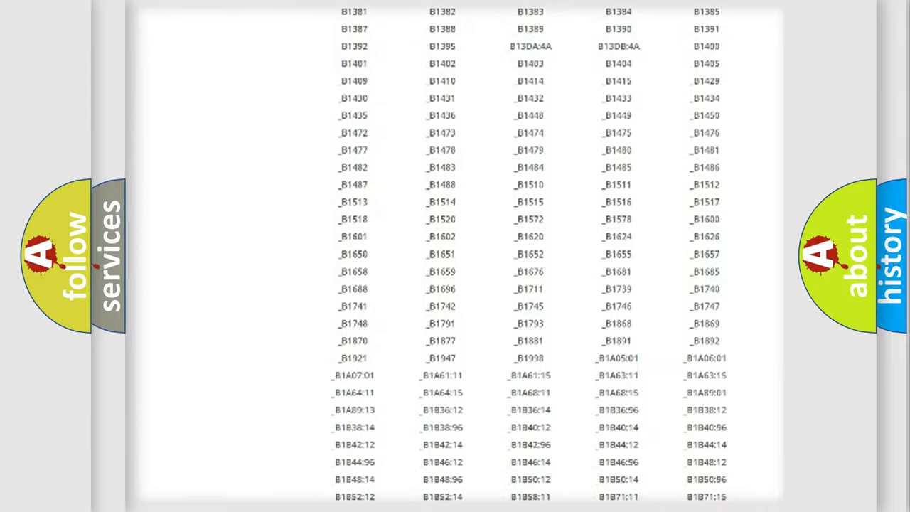